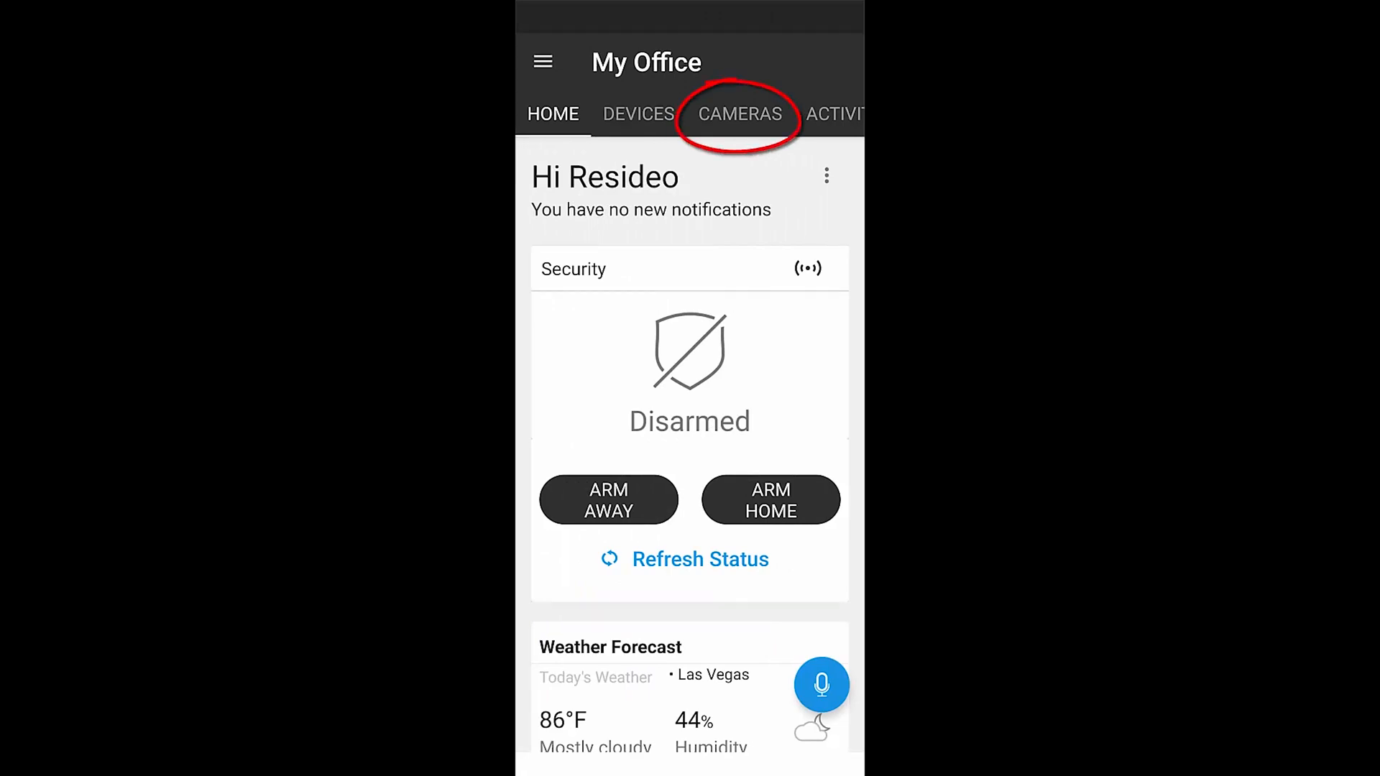
# - Start adding a camera from the Cameras tab, choosing SkyBell under Video Doorbell
pyautogui.click(739, 112)
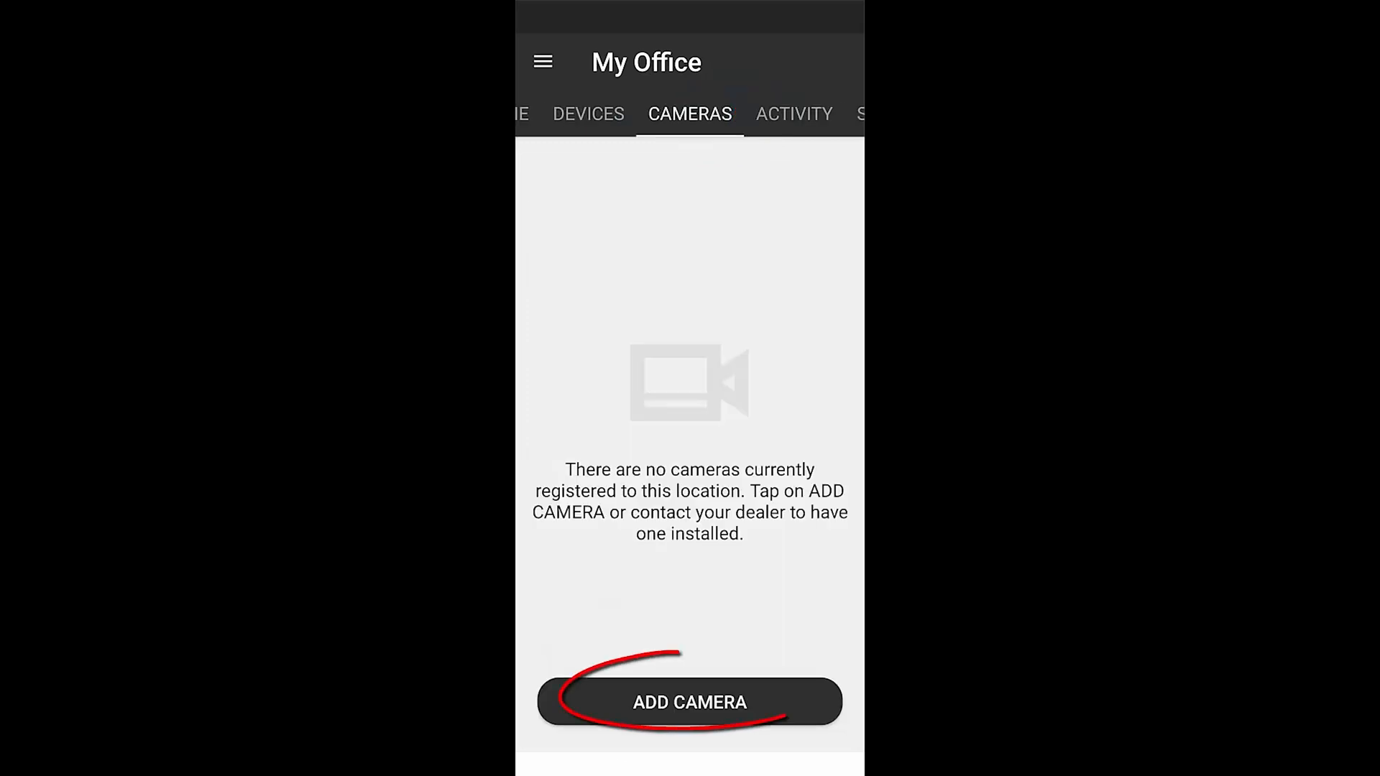
pyautogui.click(688, 701)
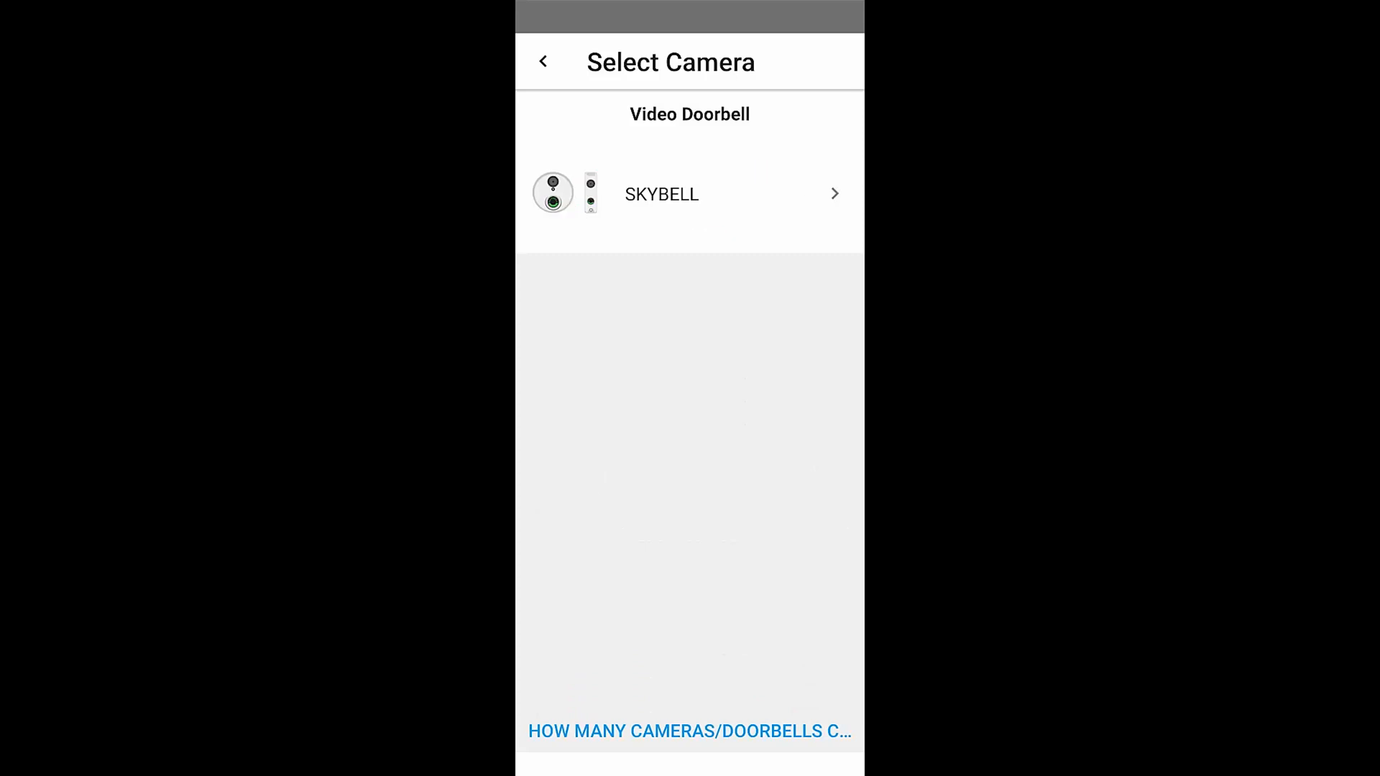
pyautogui.click(661, 194)
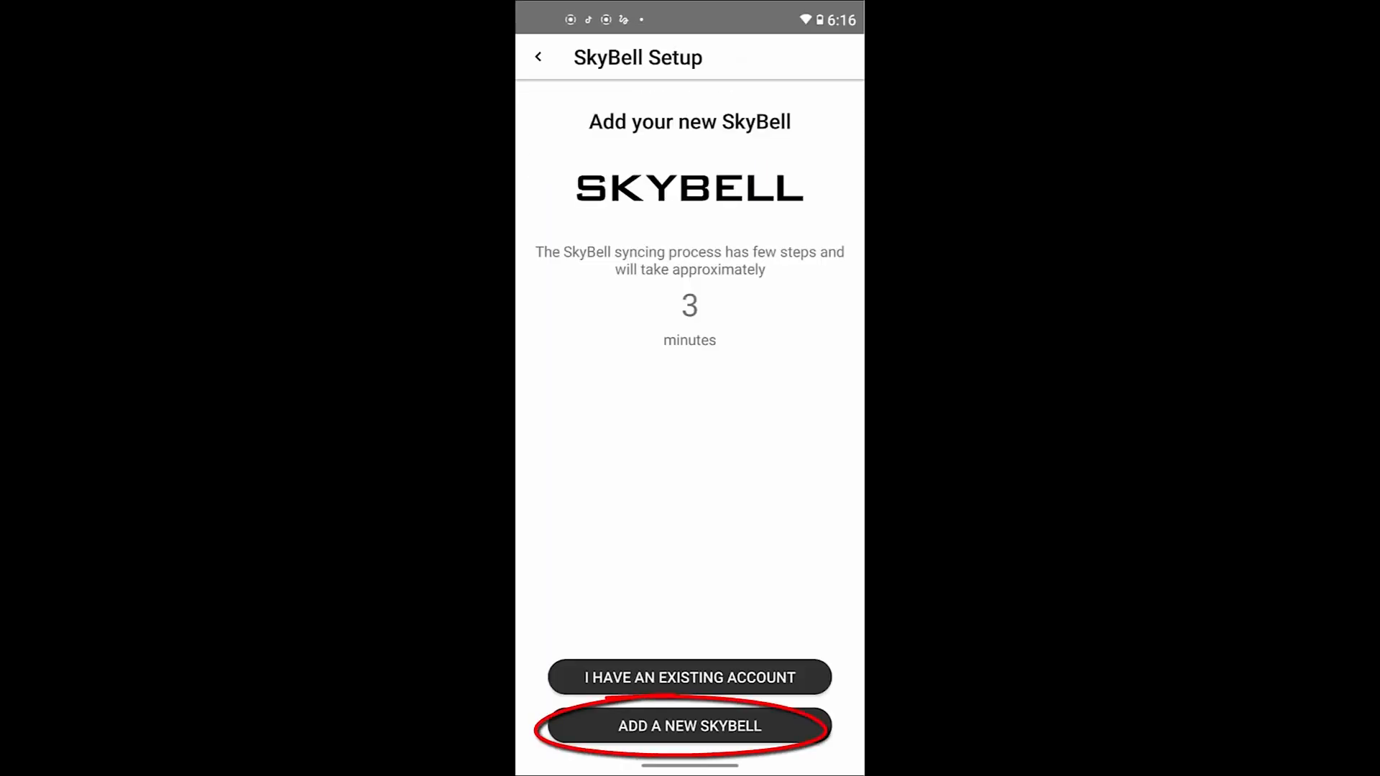
# - Begin setup for a brand-new SkyBell and continue past the charging and blinking instructions
pyautogui.click(689, 725)
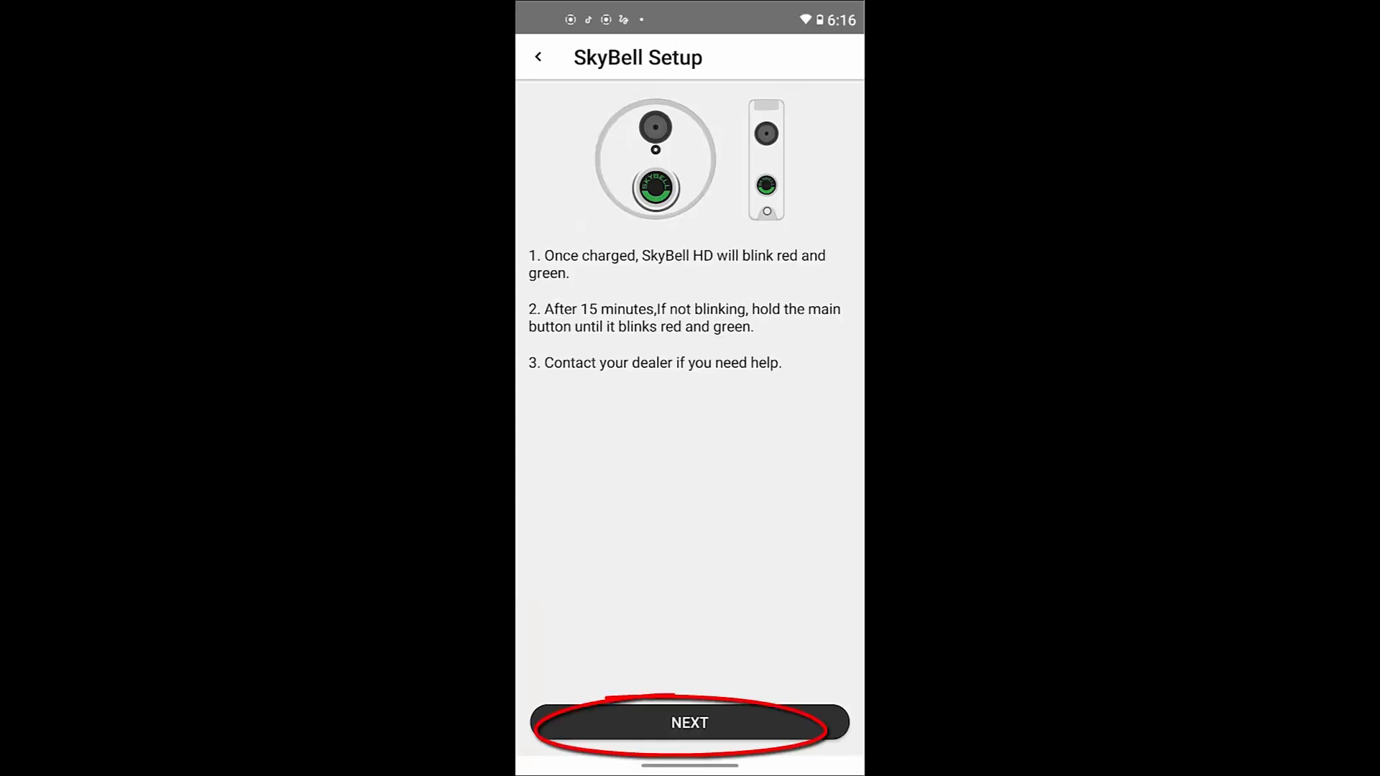
pyautogui.click(689, 723)
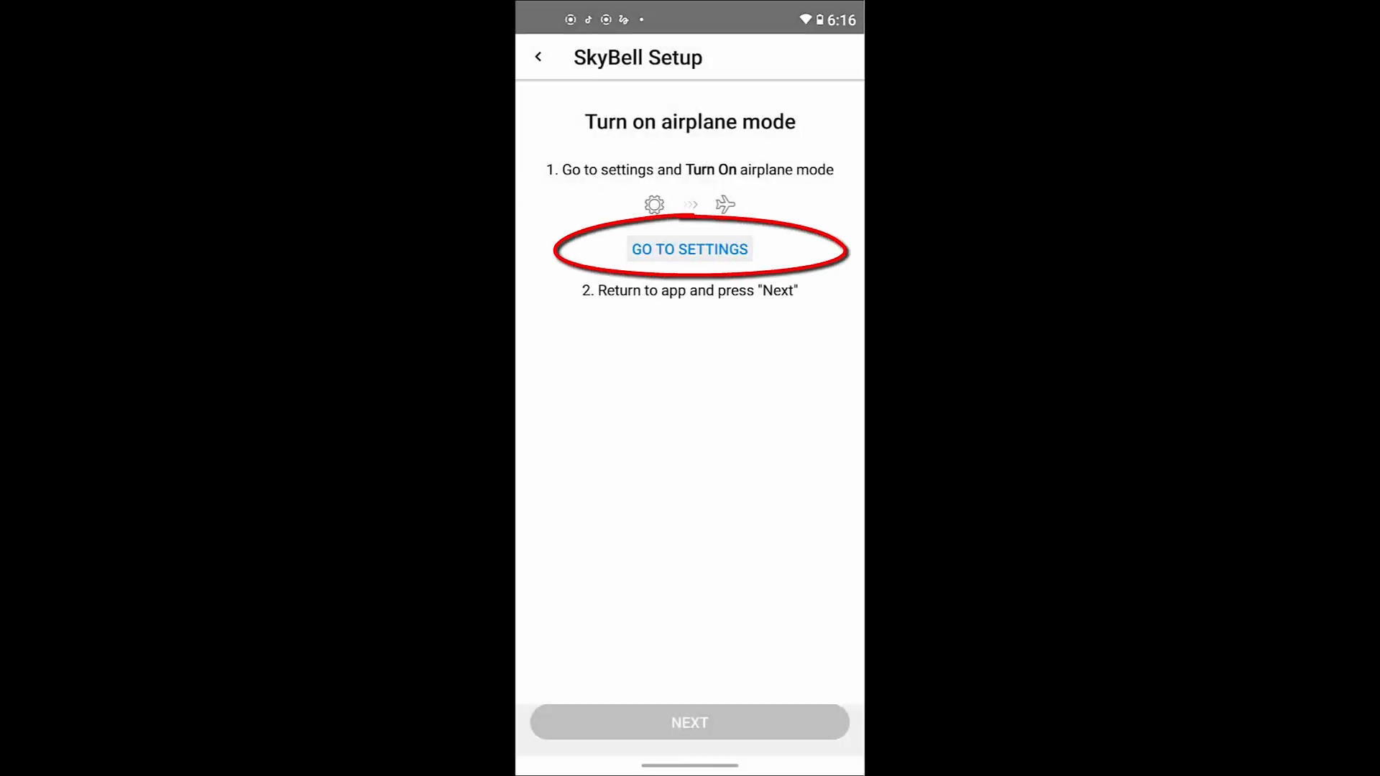
# - Turn airplane mode on in Android Settings and return to the SkyBell setup
pyautogui.click(688, 248)
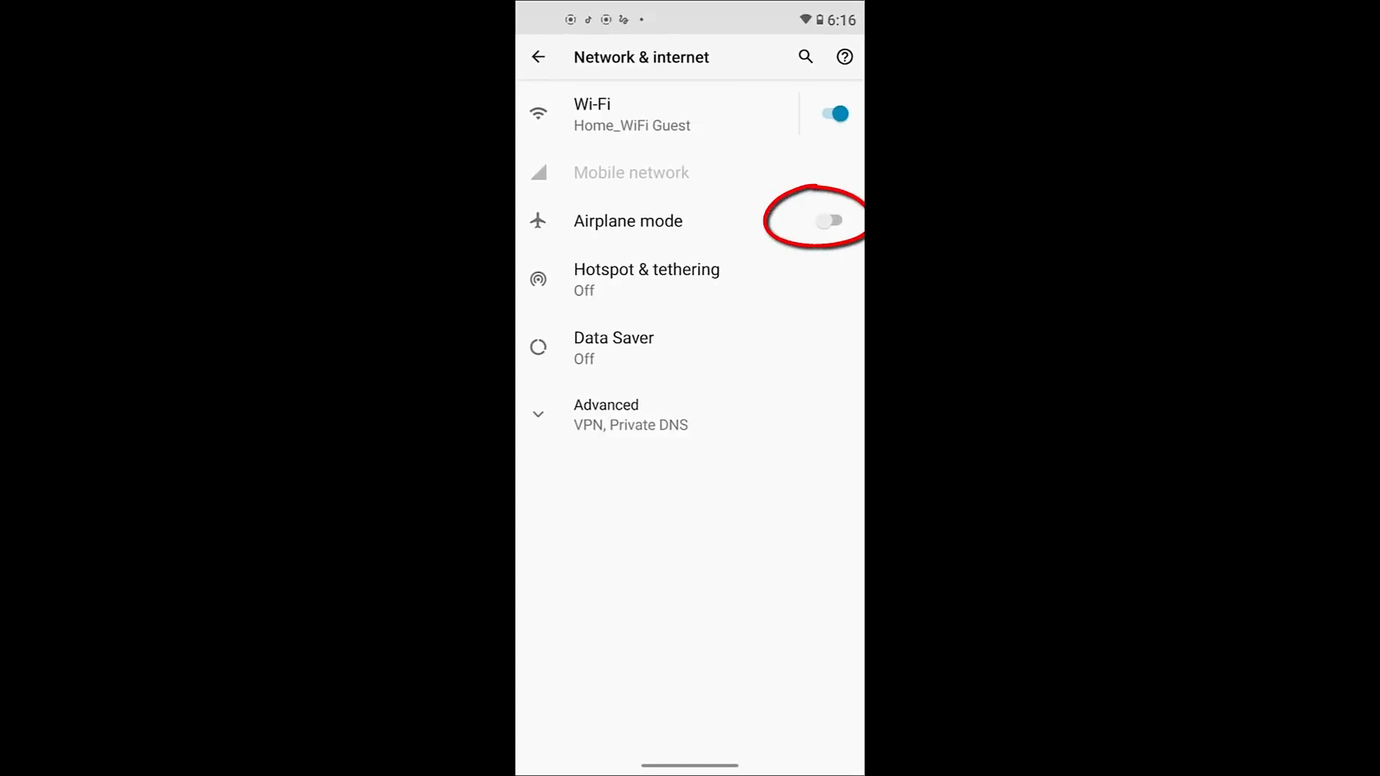
pyautogui.click(831, 222)
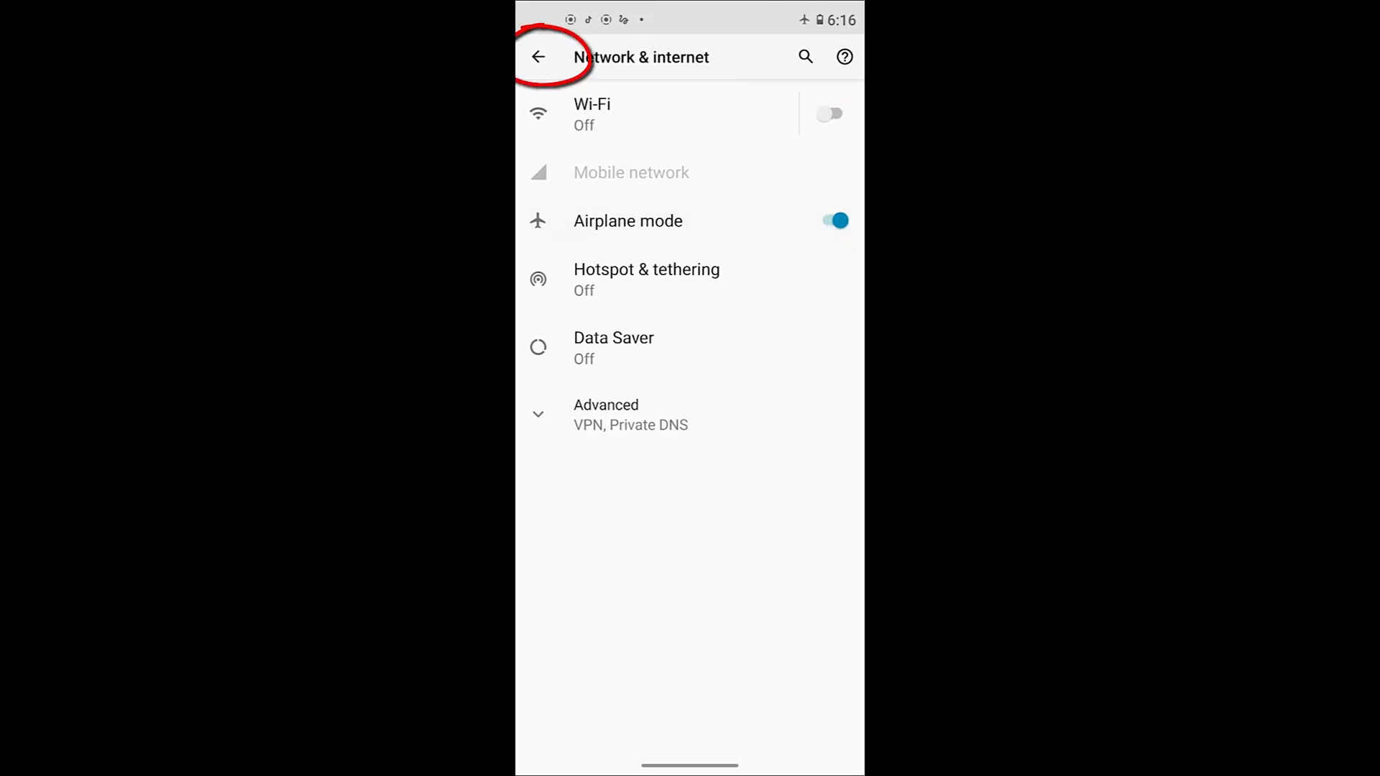
pyautogui.click(537, 56)
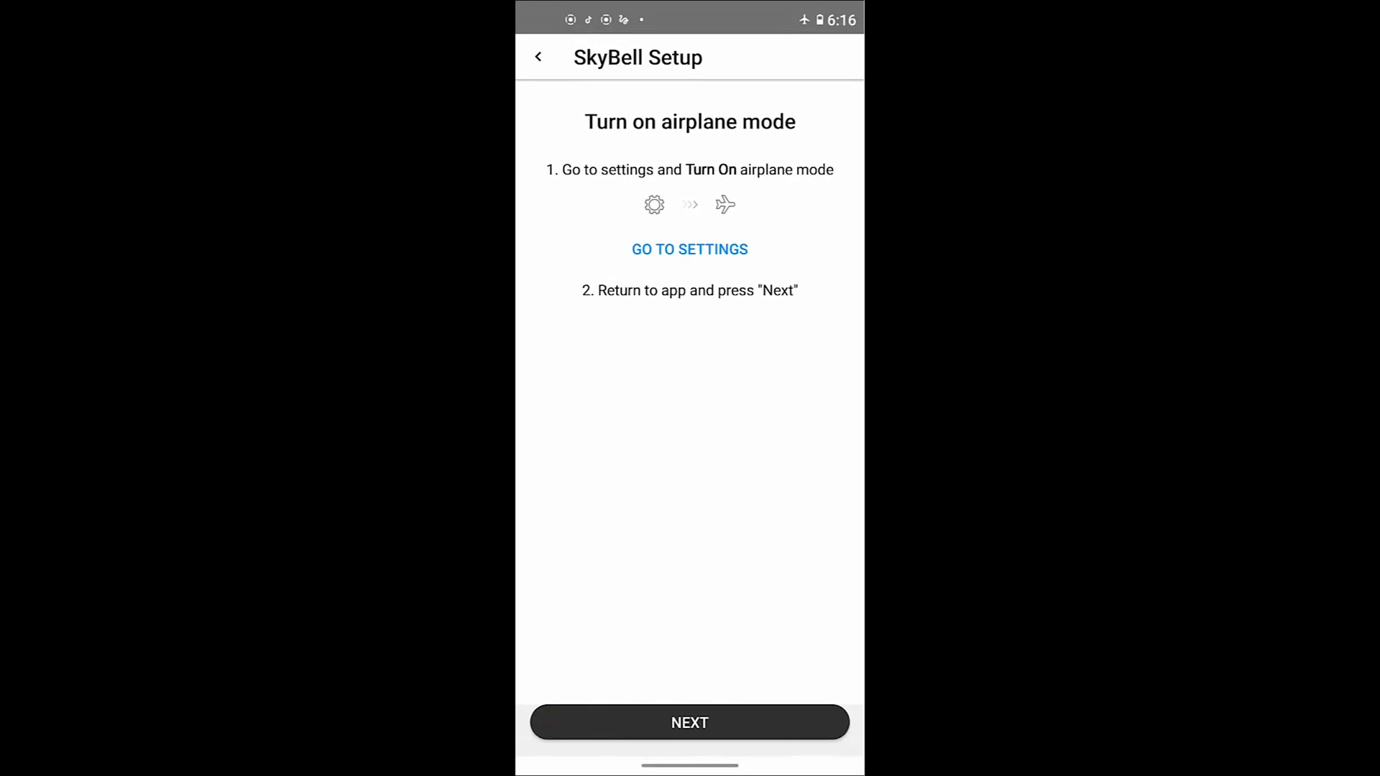
# - Continue to the Turn on WiFi step and go to the phone's Wi-Fi settings
pyautogui.click(689, 723)
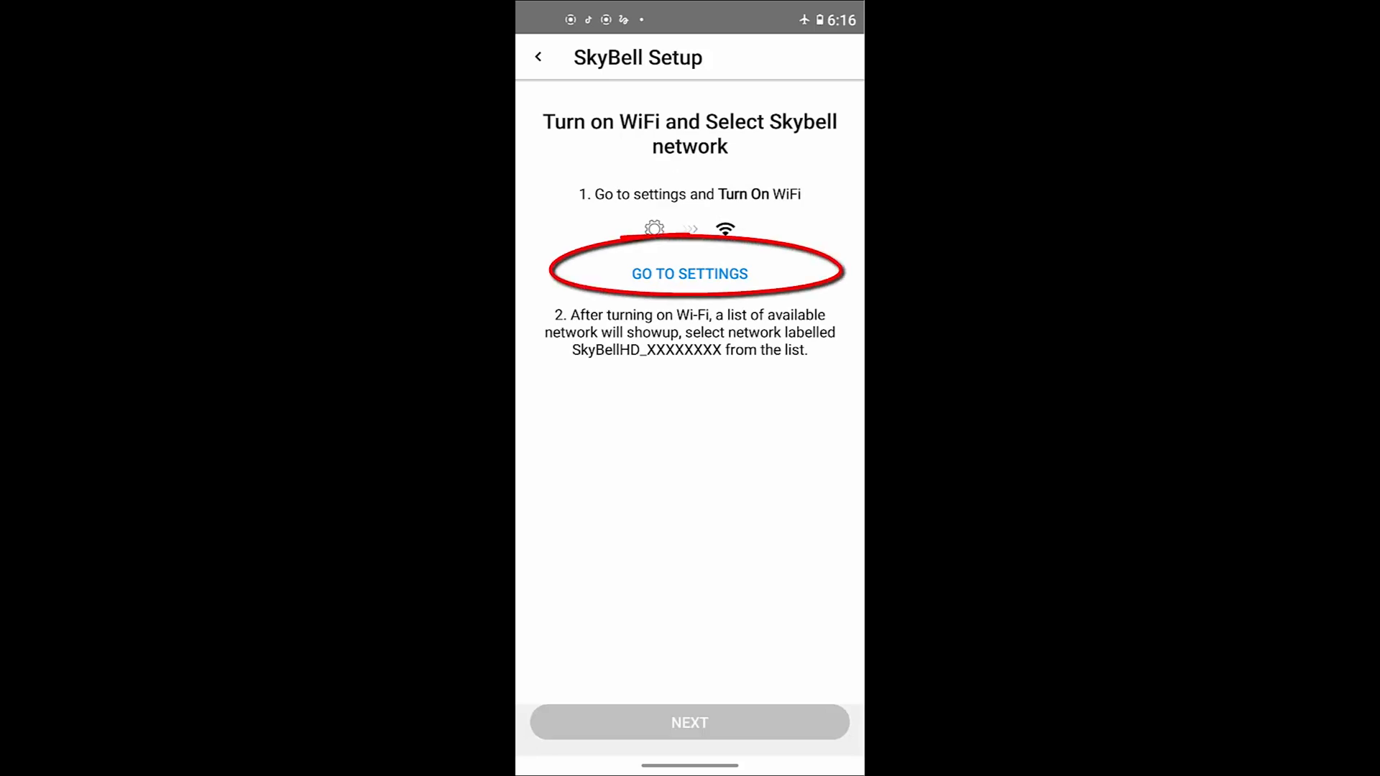
pyautogui.click(688, 273)
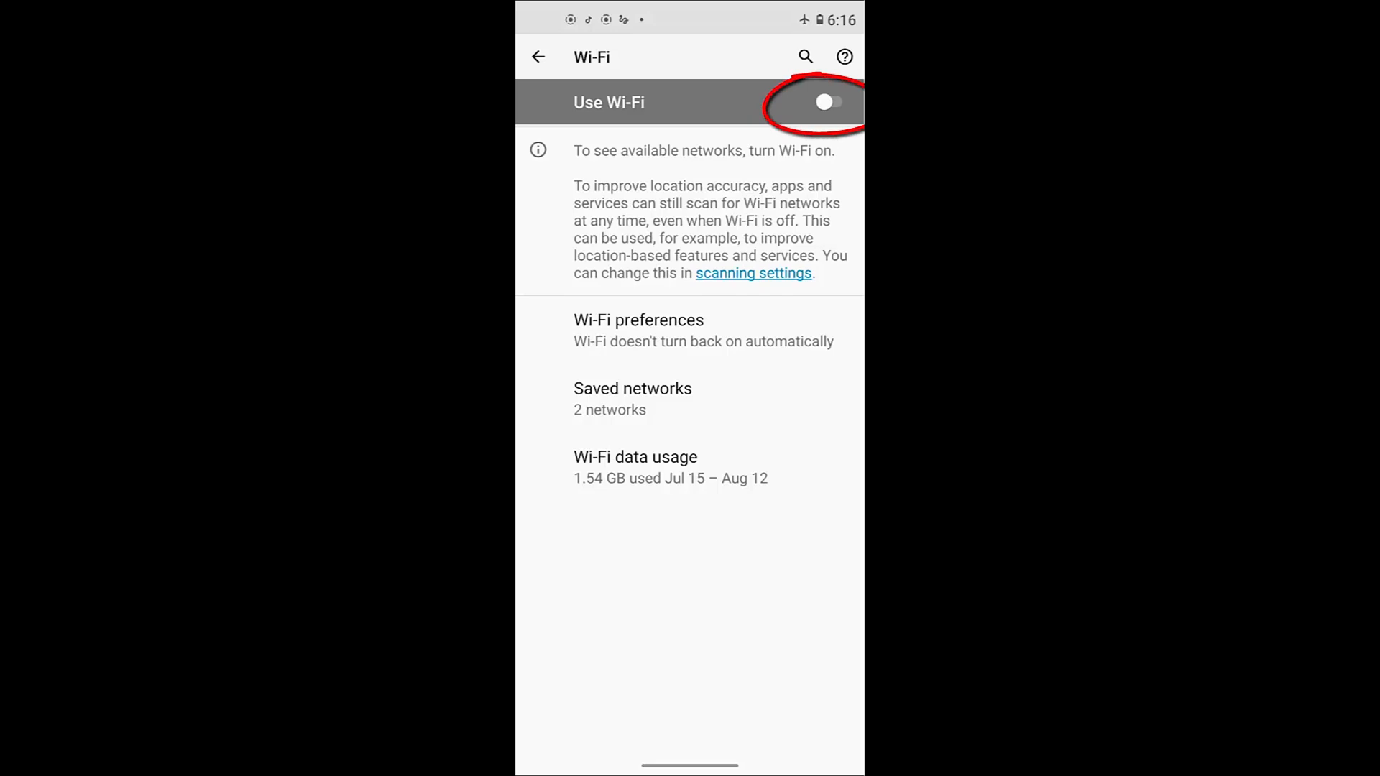
# - Turn Wi-Fi on, join the SkybellHD_18971647 network, and return to the SkyBell setup
pyautogui.click(825, 102)
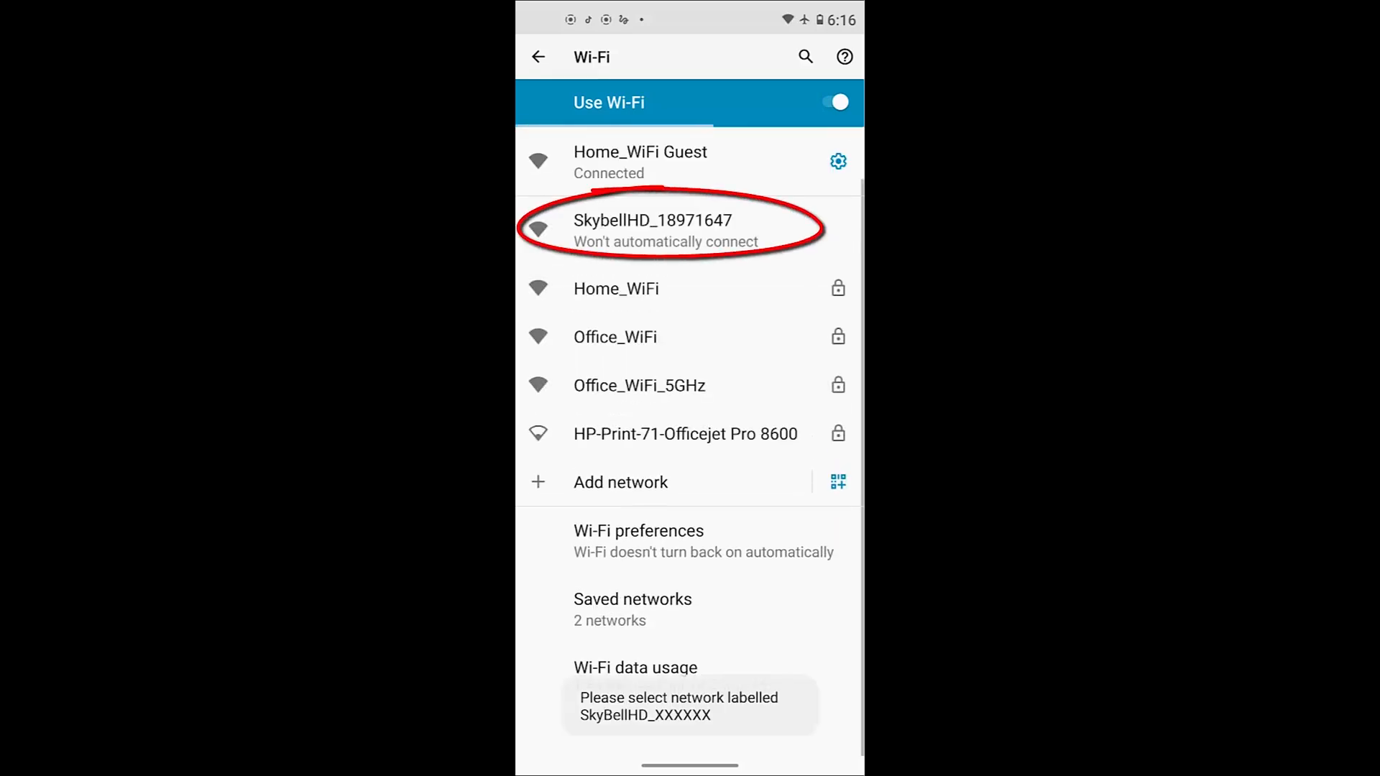
pyautogui.click(653, 230)
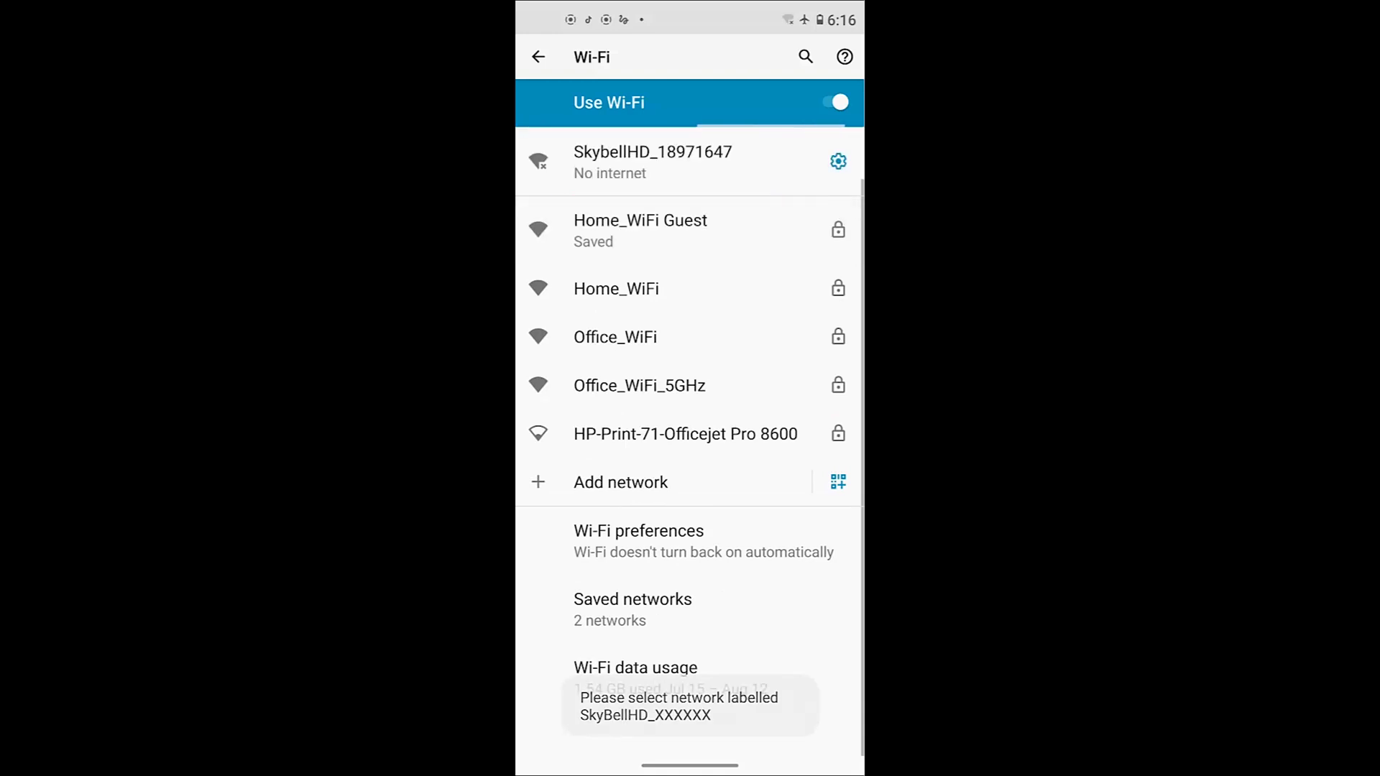
pyautogui.click(537, 56)
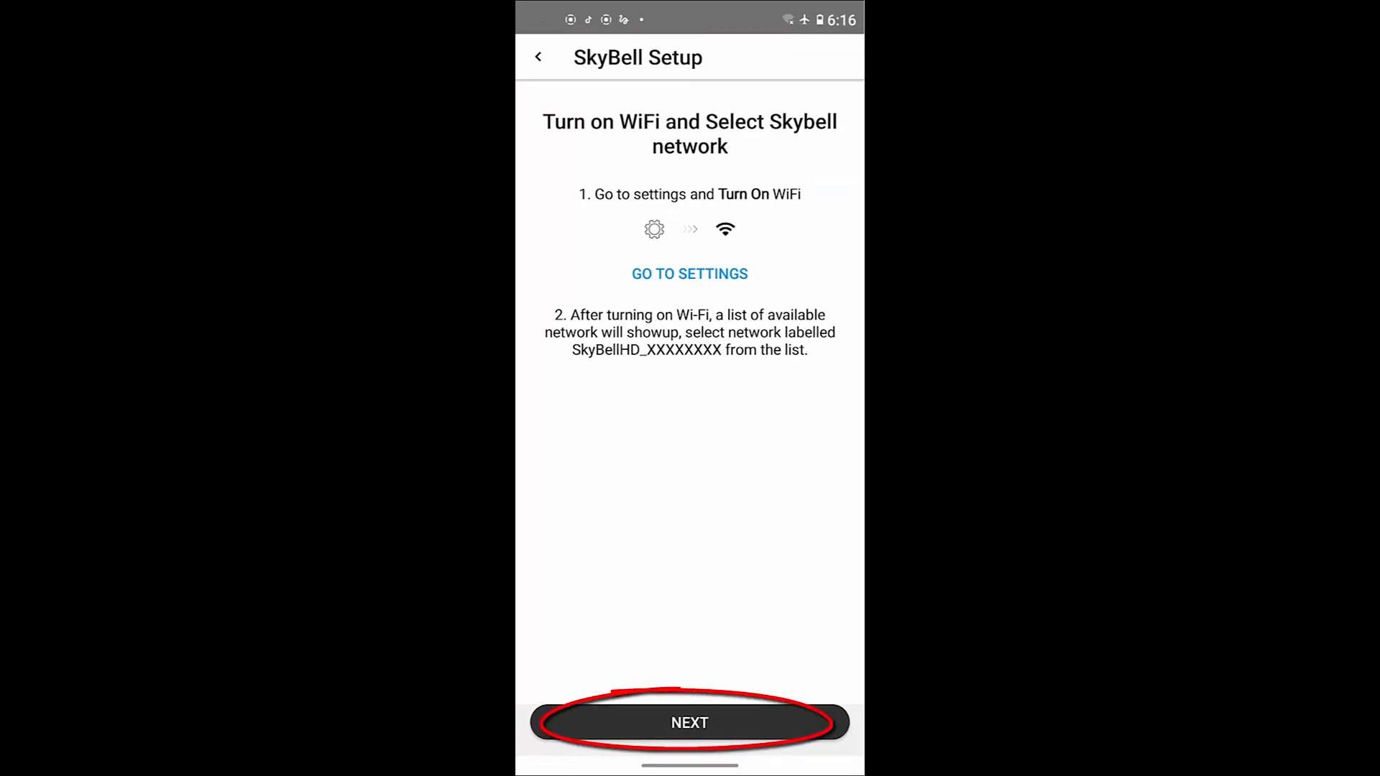
# - Choose Home_WiFi as the doorbell's network and continue to its password entry
pyautogui.click(689, 723)
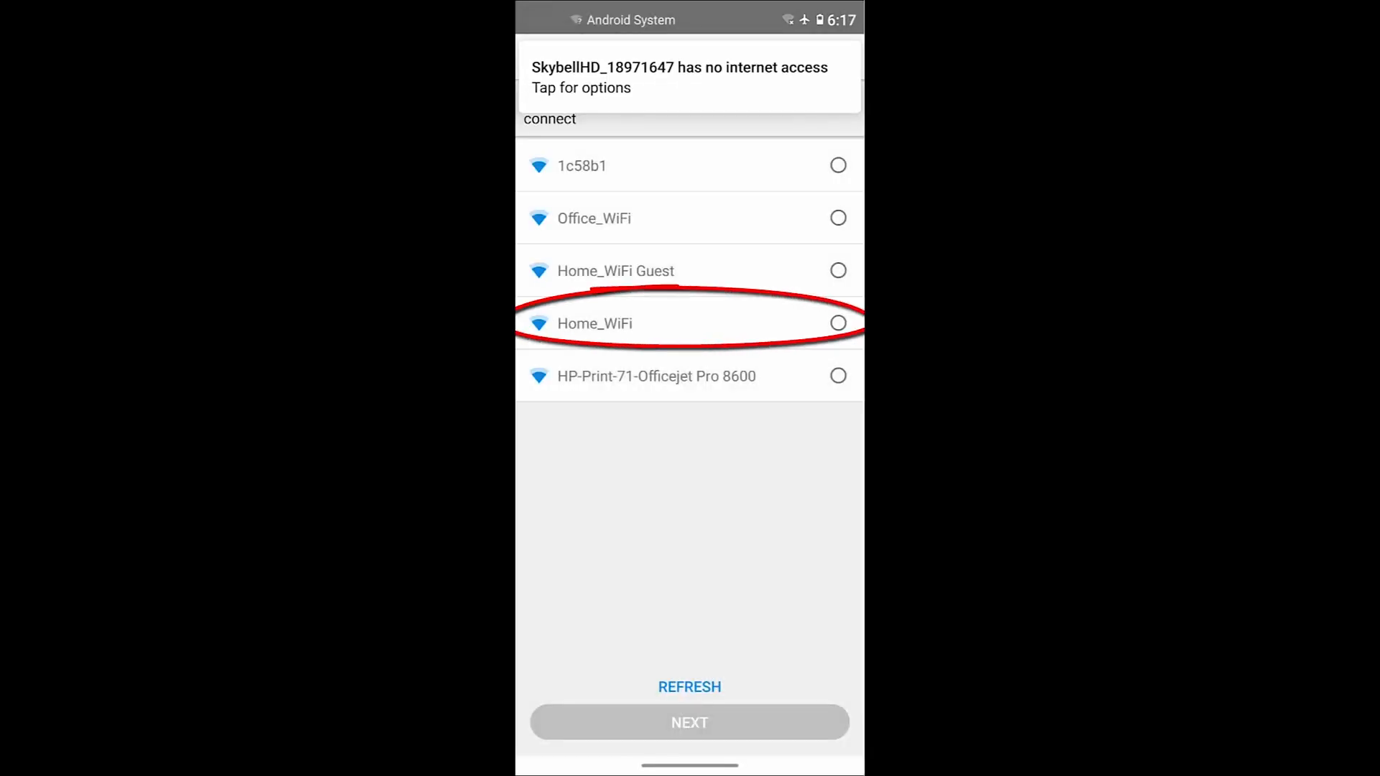
pyautogui.click(837, 323)
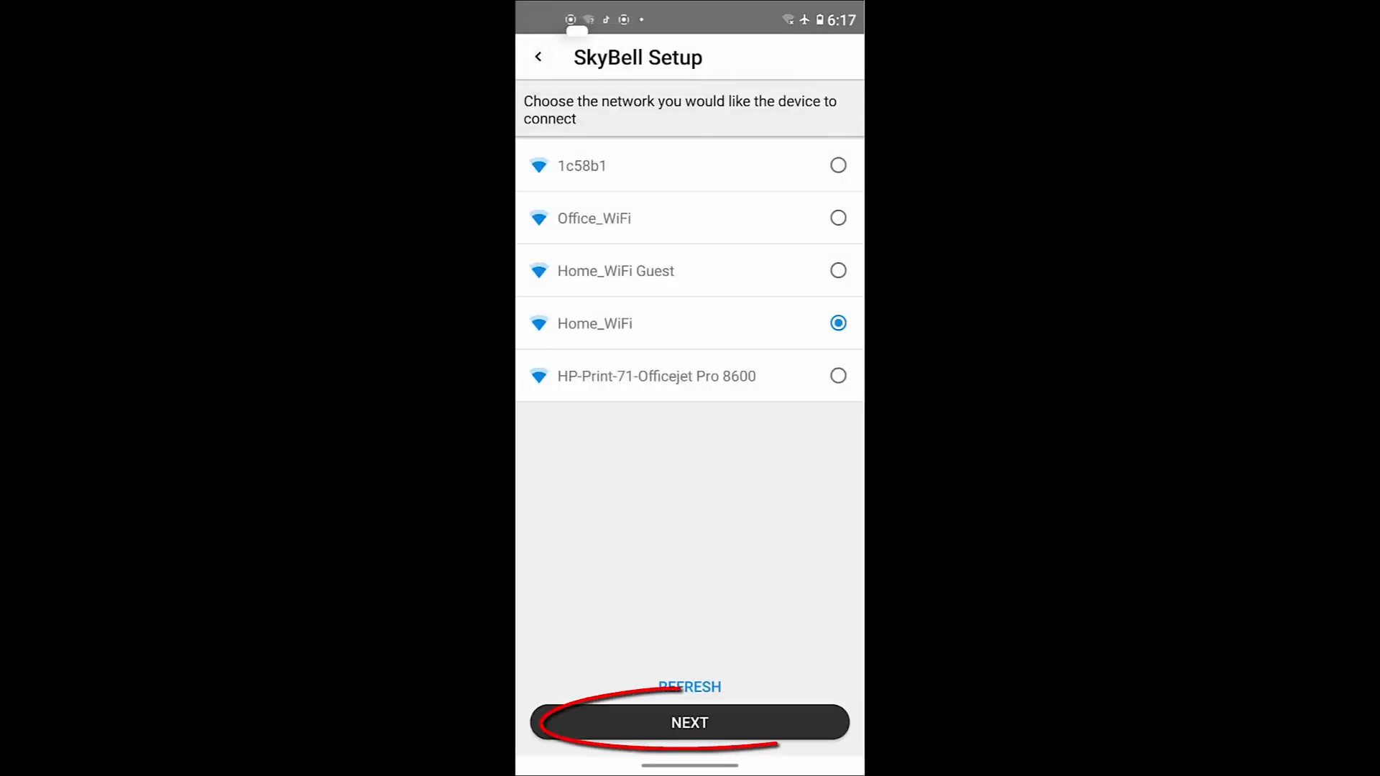
pyautogui.click(688, 722)
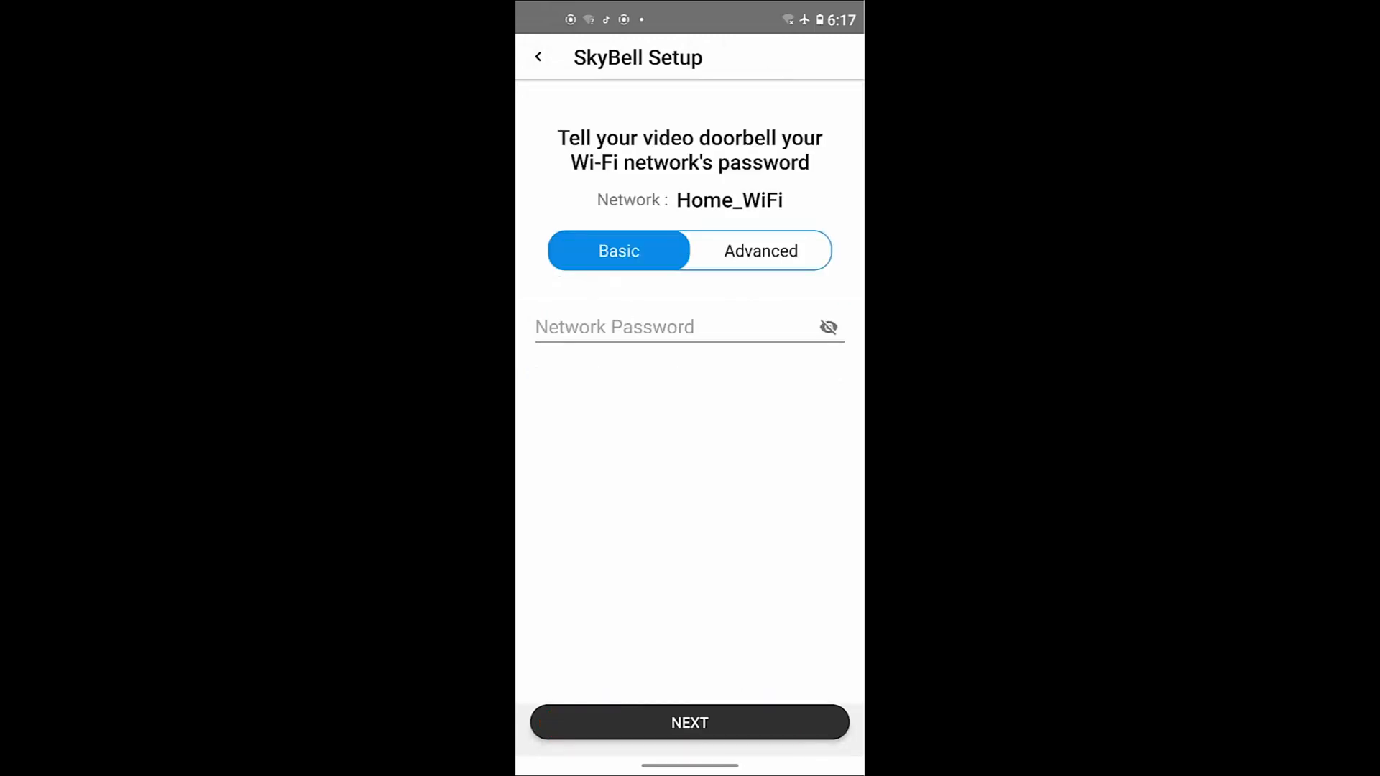
# - Enter the Home_WiFi password and confirm the SkyBell Front Door was added to TC 2.0
pyautogui.write('5')
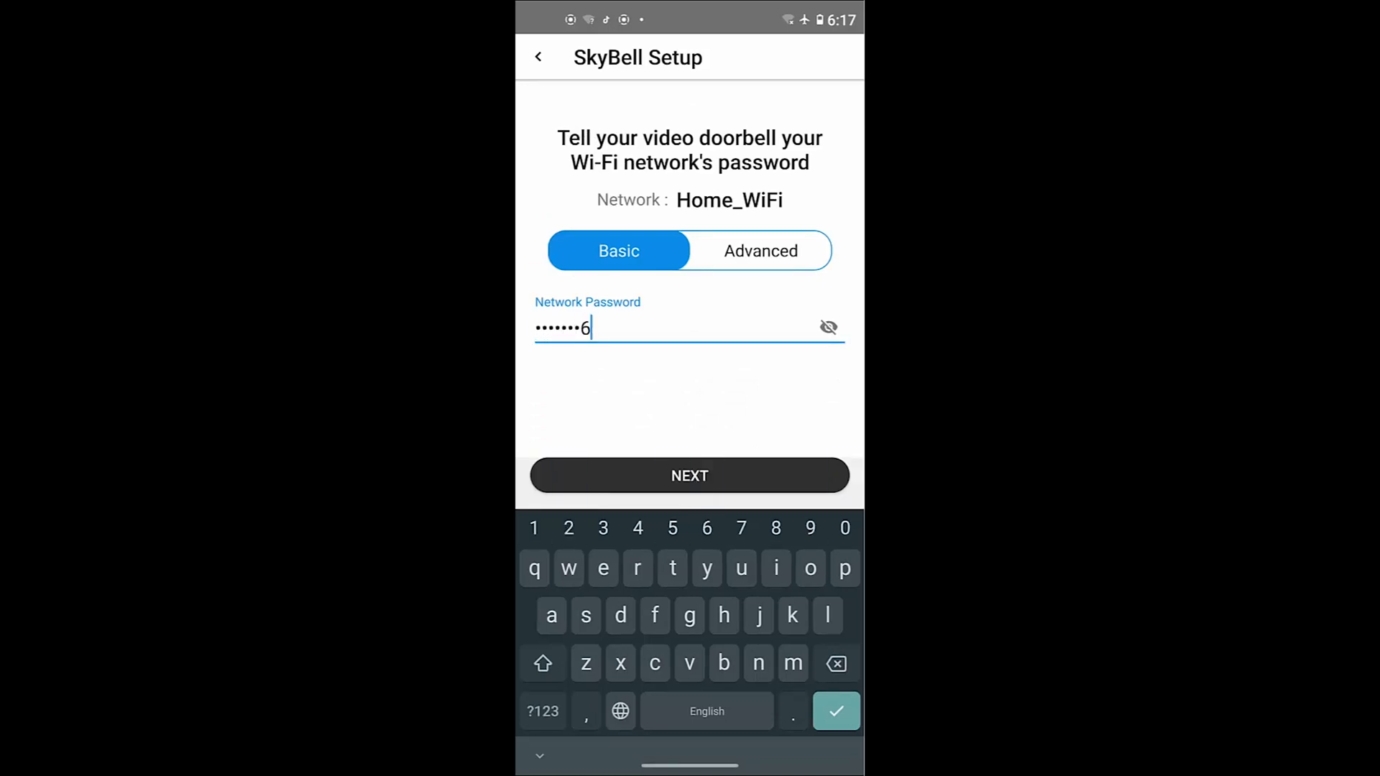
pyautogui.click(542, 711)
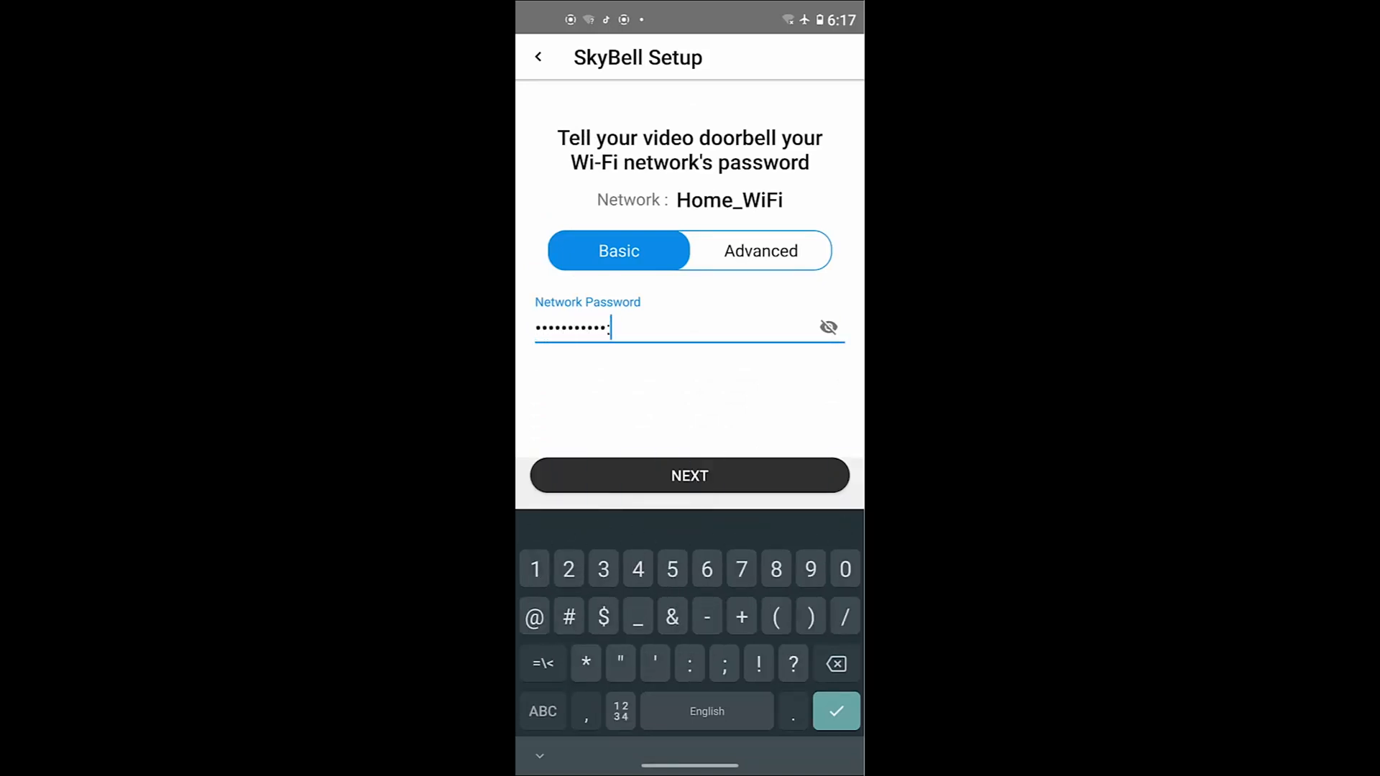
pyautogui.click(688, 475)
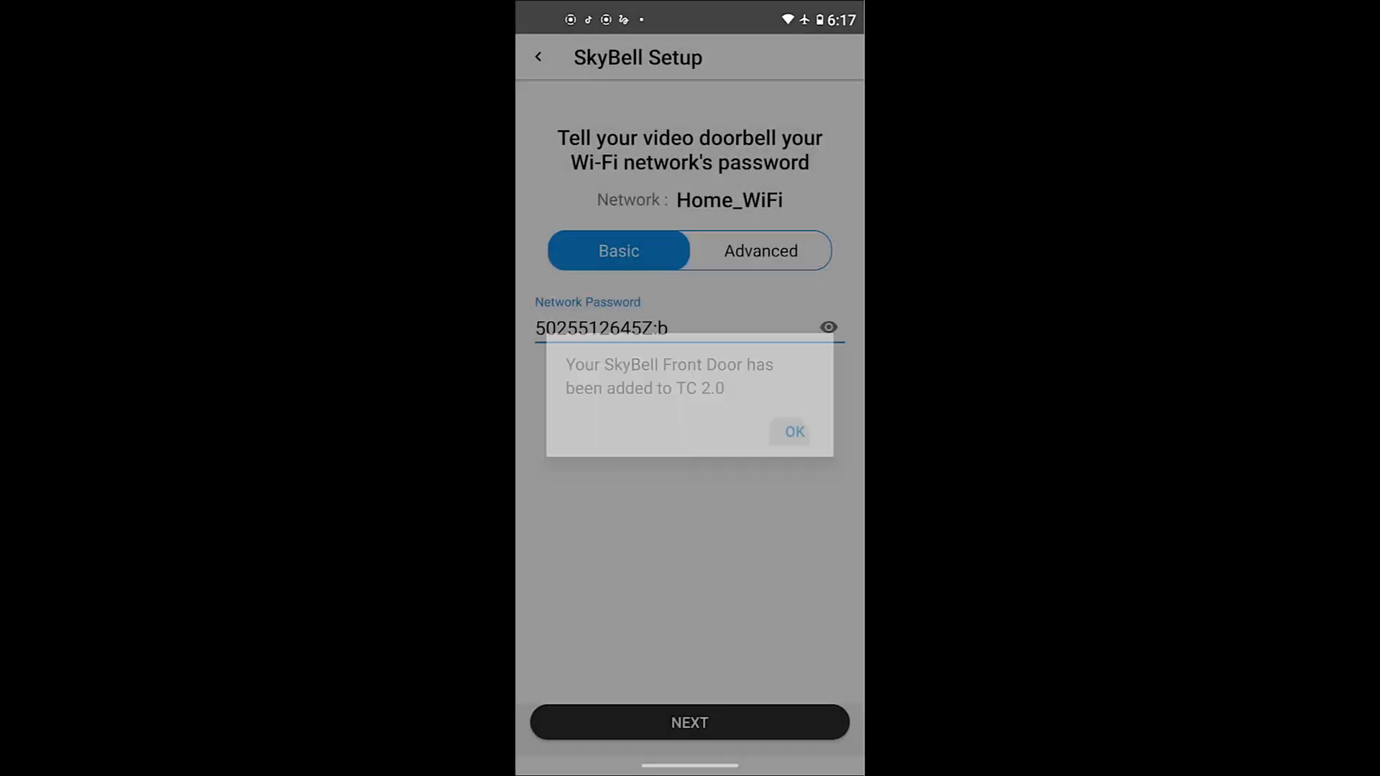
pyautogui.click(794, 432)
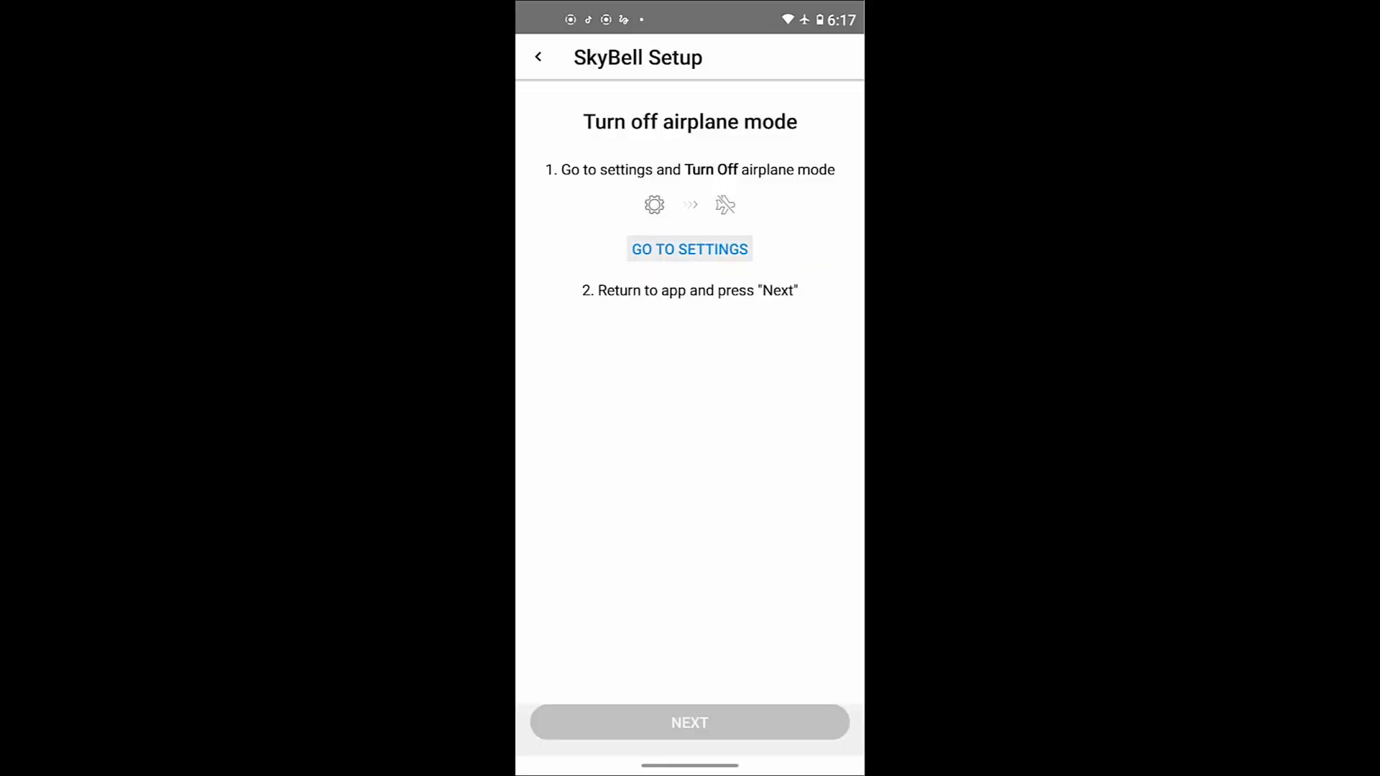
# - Turn airplane mode off and finish setup, showing Front Door under Video Doorbell in the cameras list
pyautogui.click(689, 248)
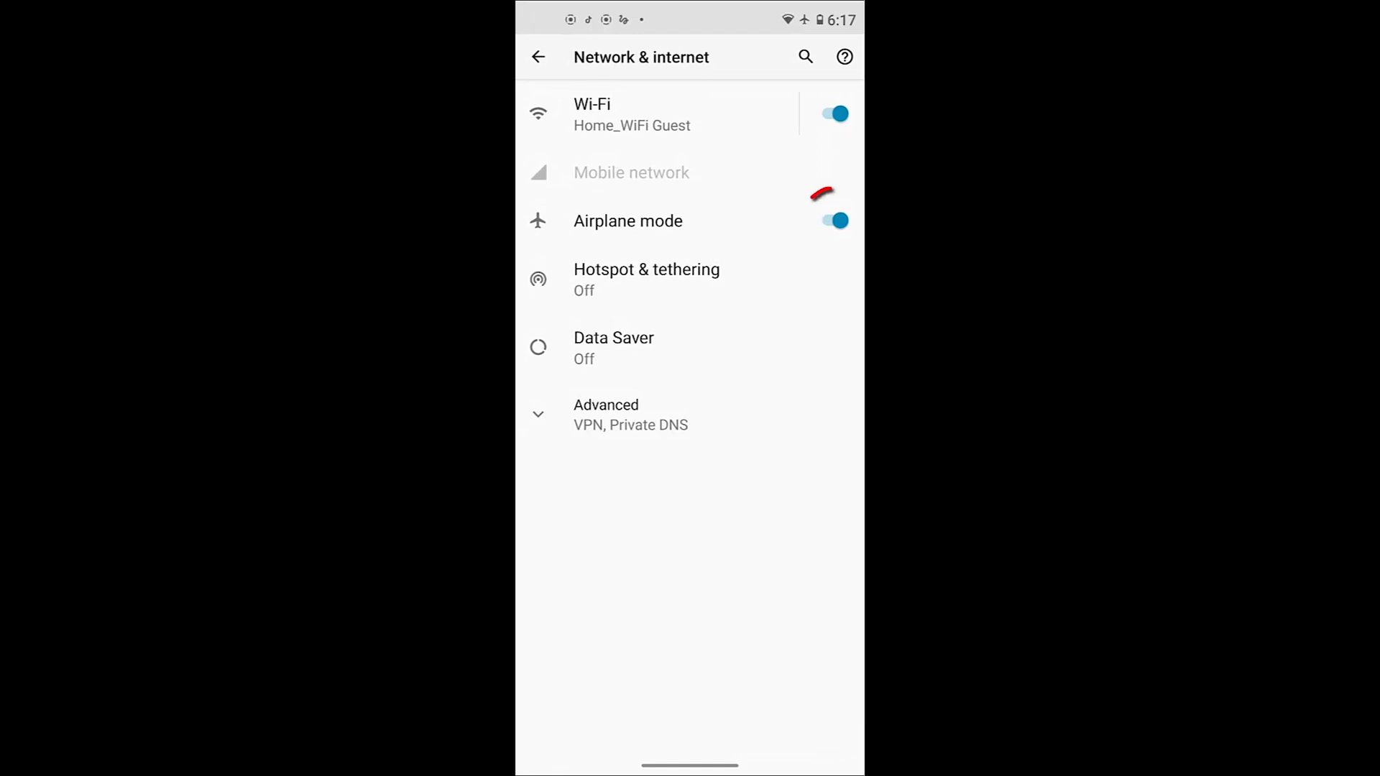
pyautogui.click(830, 220)
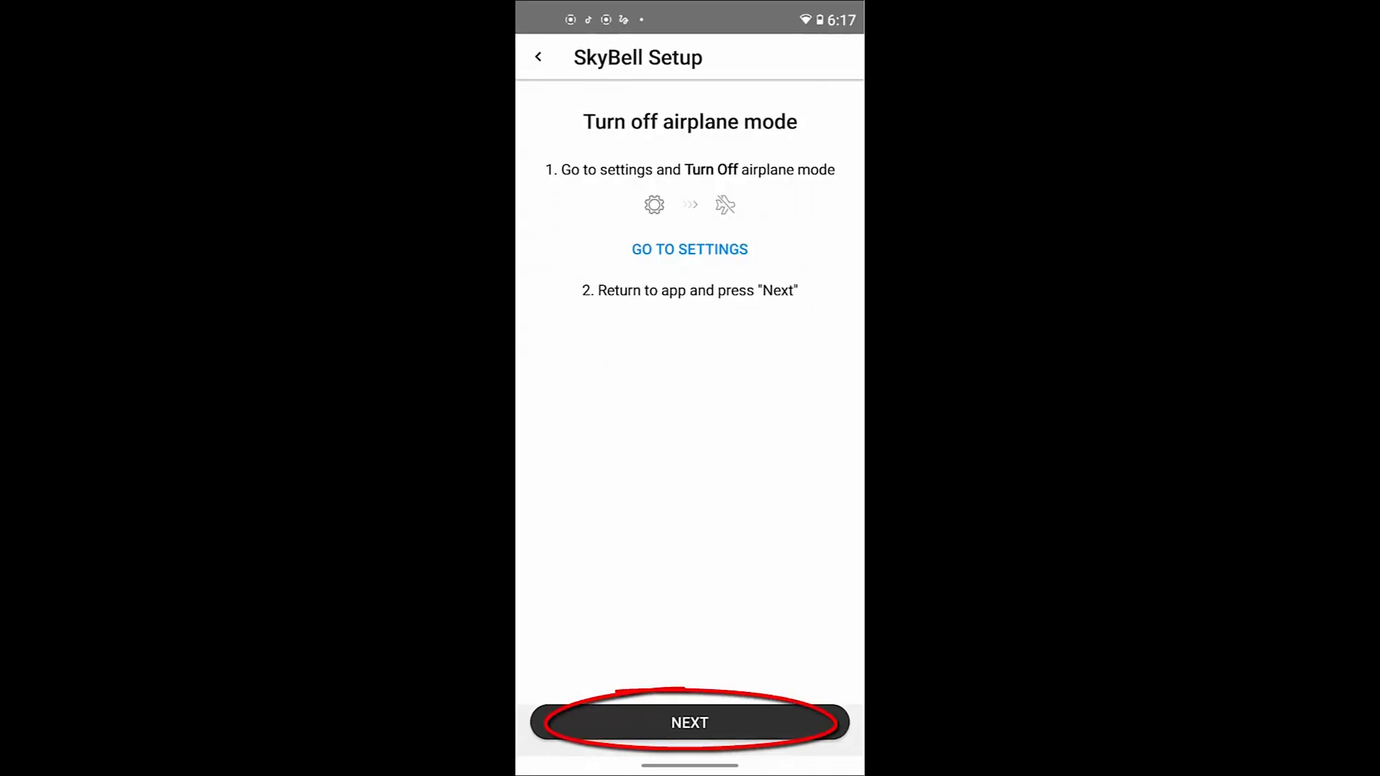
pyautogui.click(688, 723)
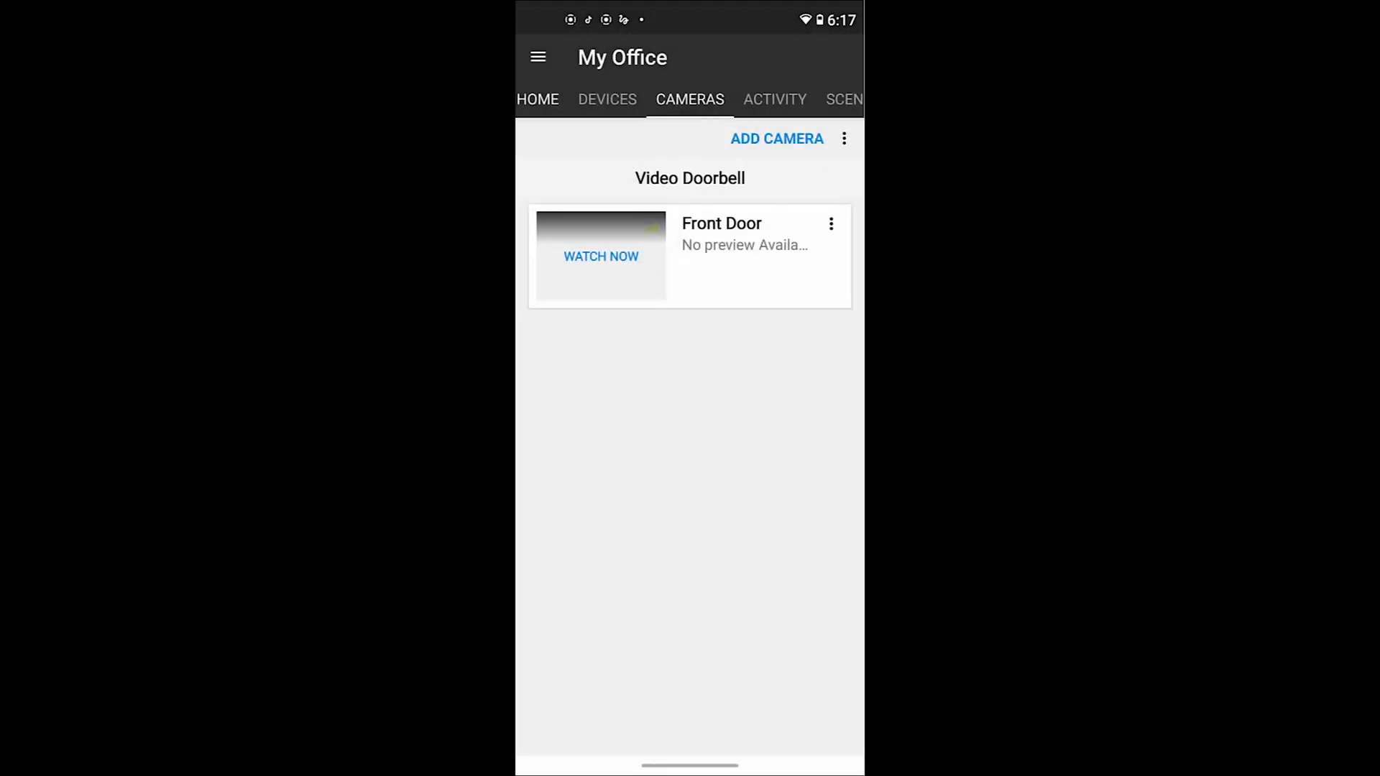